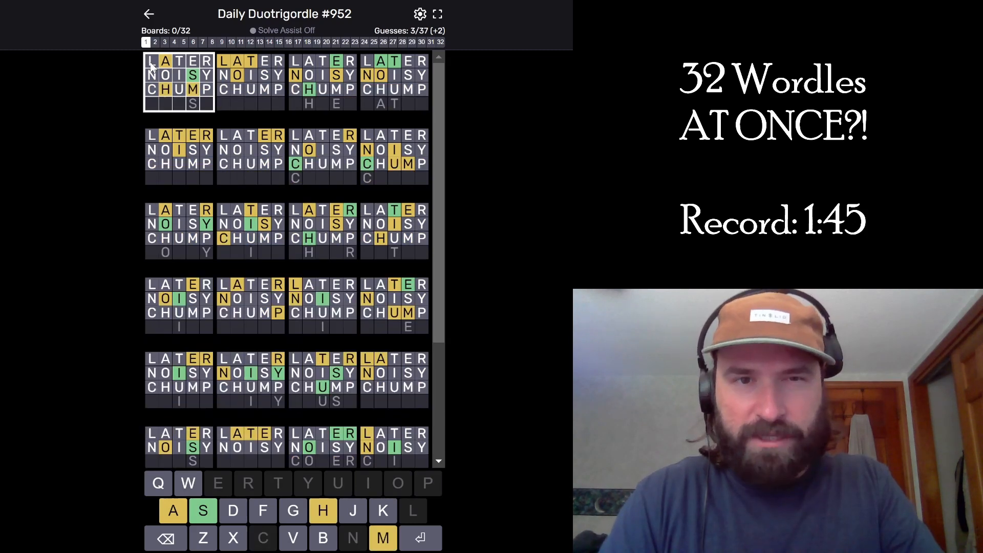
Submit the guesses SMASH, ATOLL, SHEEN and BATON, solving 3 of 32 boards.
key("enter")
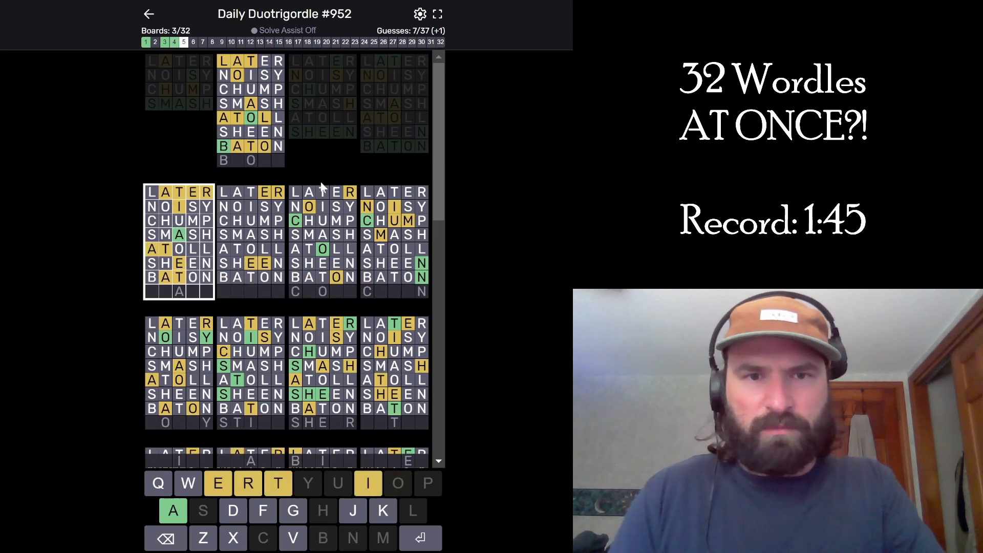
mouse_move(100, 225)
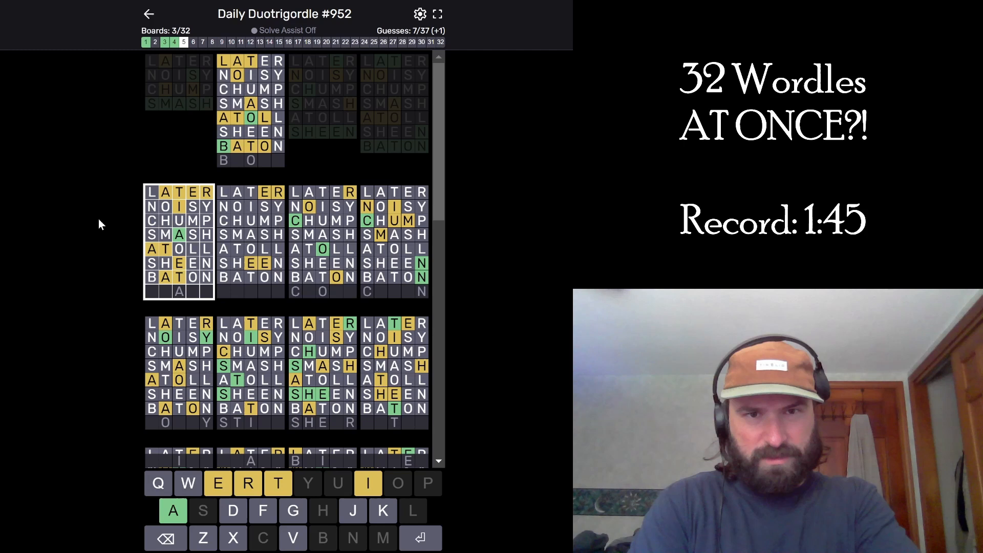
Submit IRATE, CUMIN, FORAY, STICK and SHEAR, reaching 8 of 32 boards solved.
key("Enter")
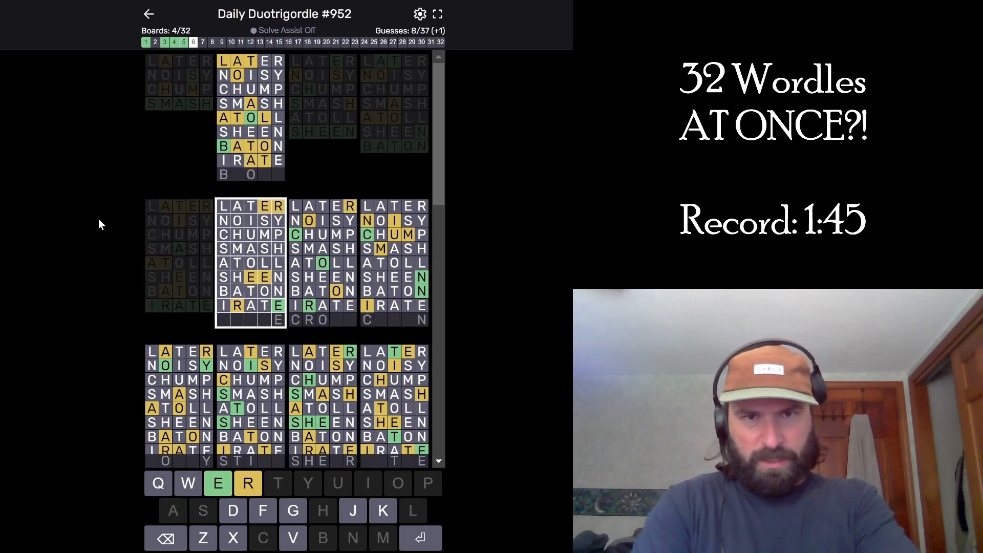
mouse_move(332, 290)
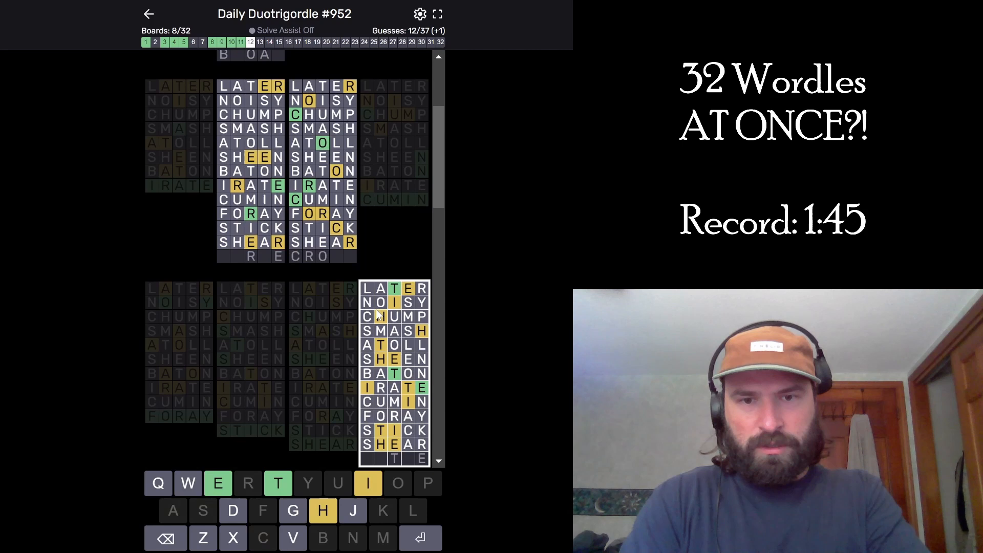
key("enter")
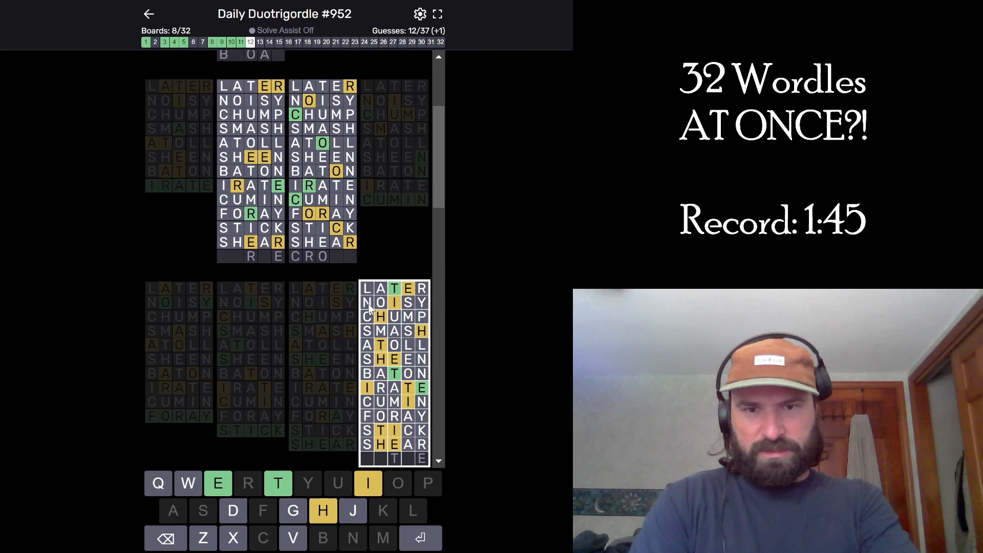
Guess TITHE, then PRANK, BLIND and UNMET, reaching 12 of 32 boards solved.
type("TITHE")
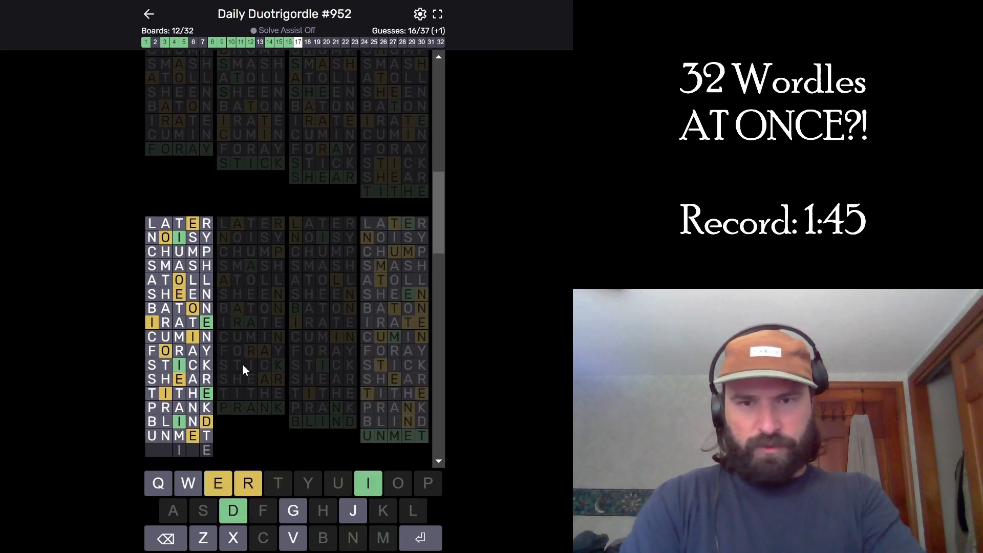
Scroll down to the unsolved boards while guessing WEIRD, BRINY, TRUST and BLANK to finish all 32.
scroll("down", 3)
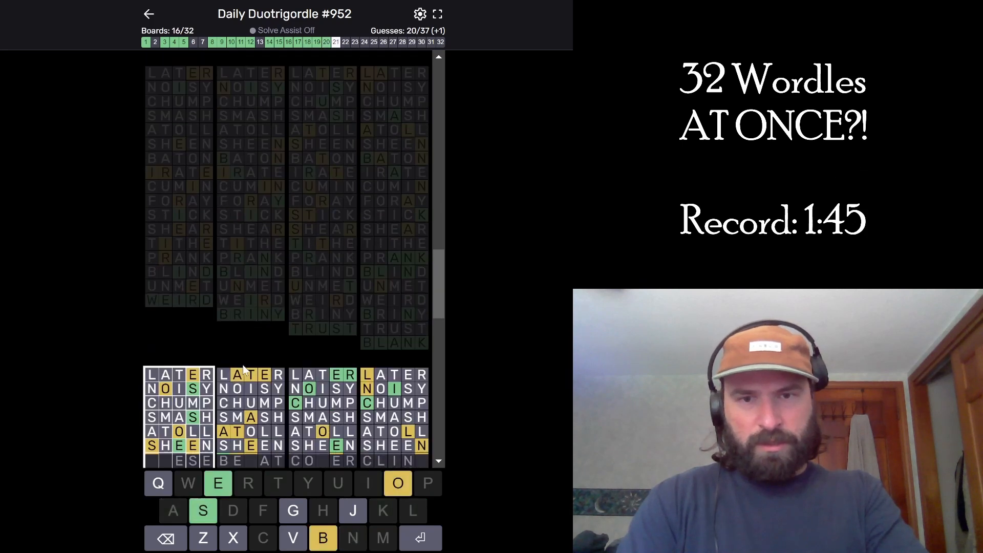
scroll("down", 3)
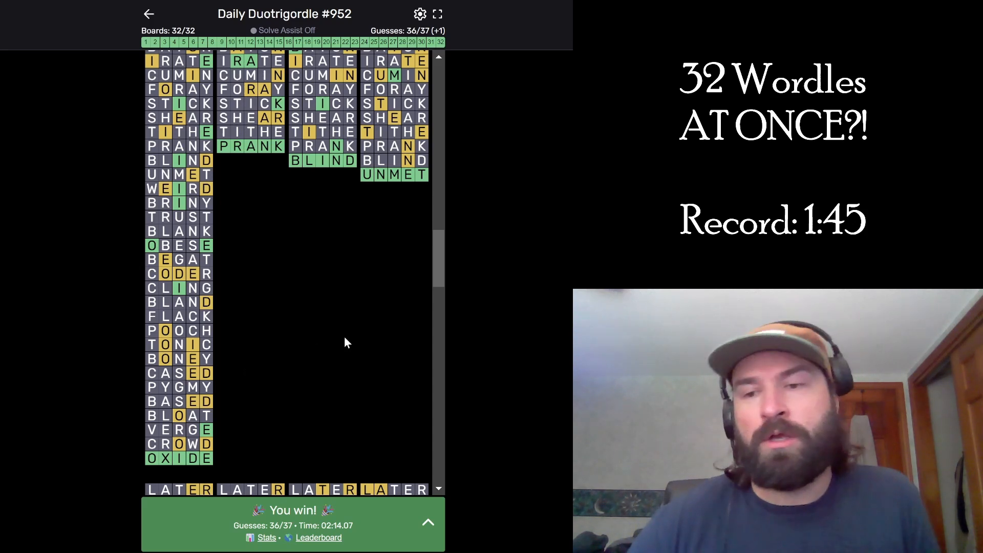
mouse_move(332, 303)
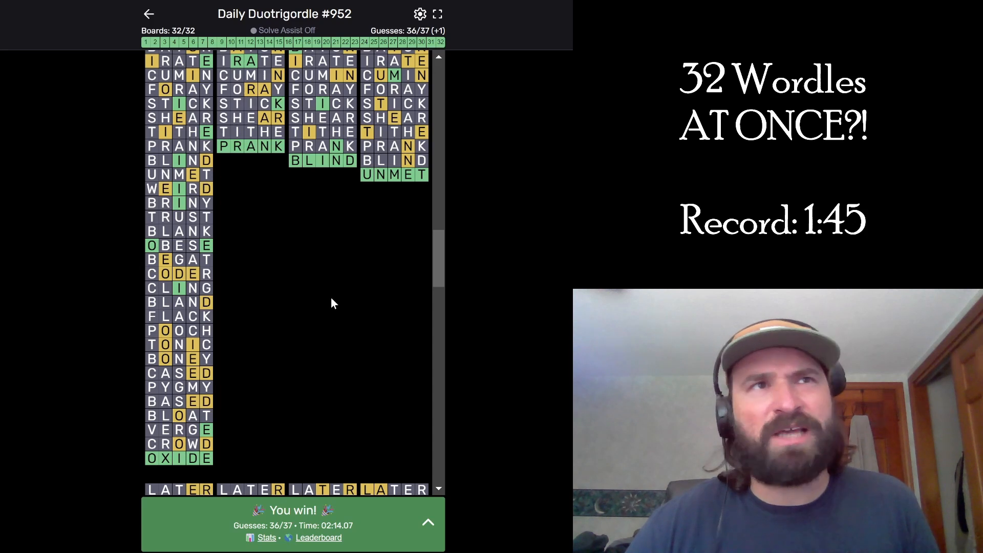
mouse_move(298, 290)
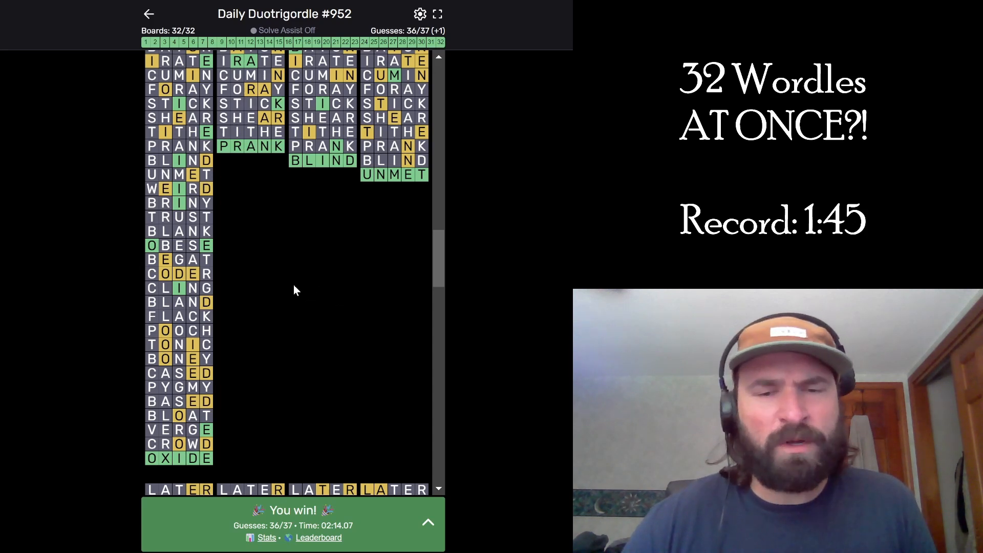
mouse_move(268, 286)
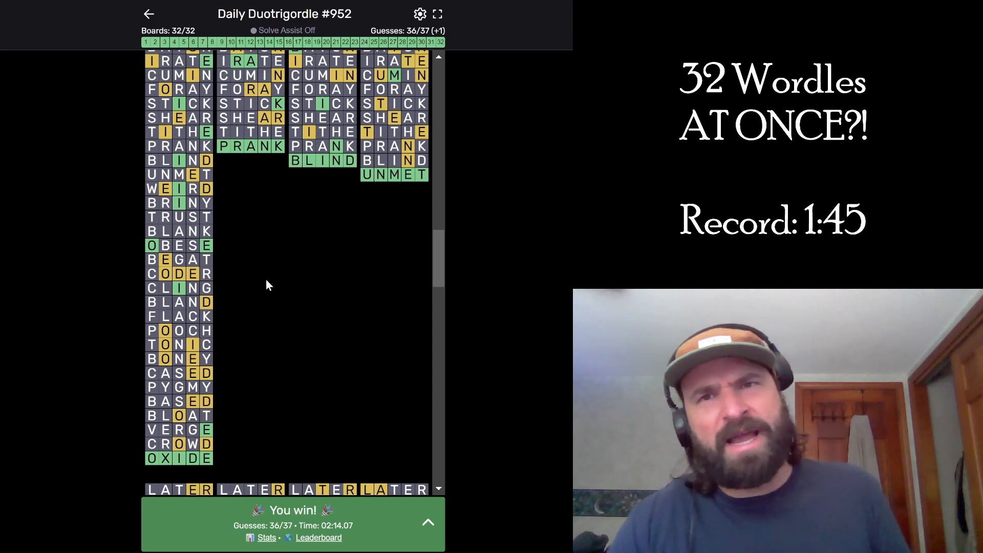